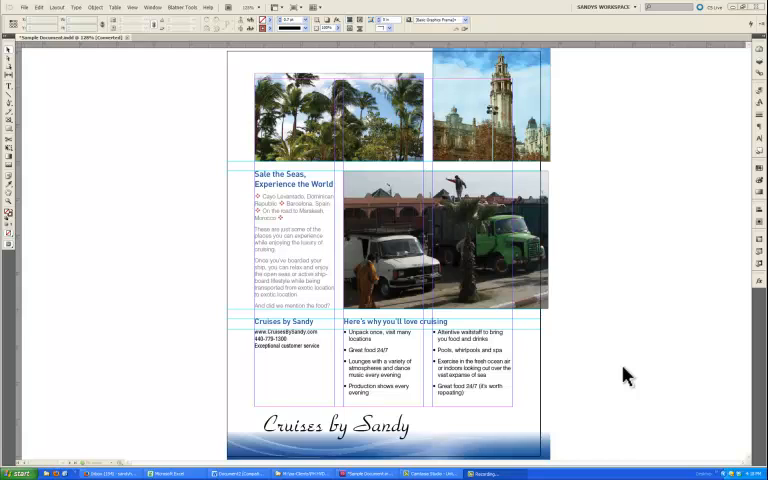
pyautogui.moveTo(603, 337)
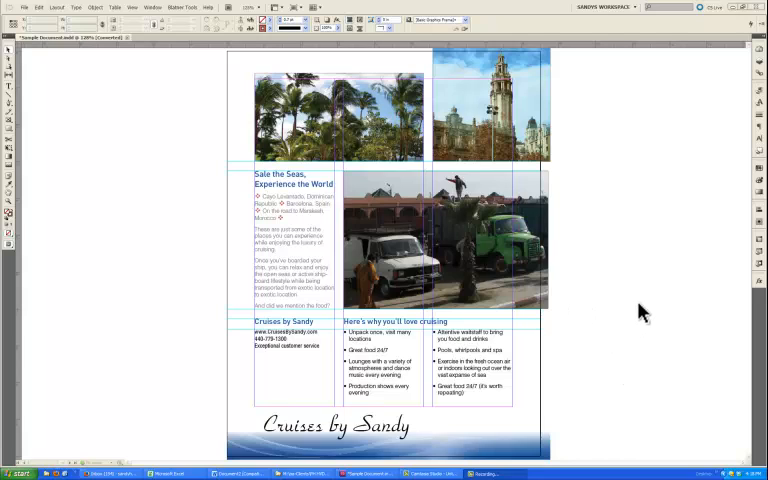
pyautogui.moveTo(214, 200)
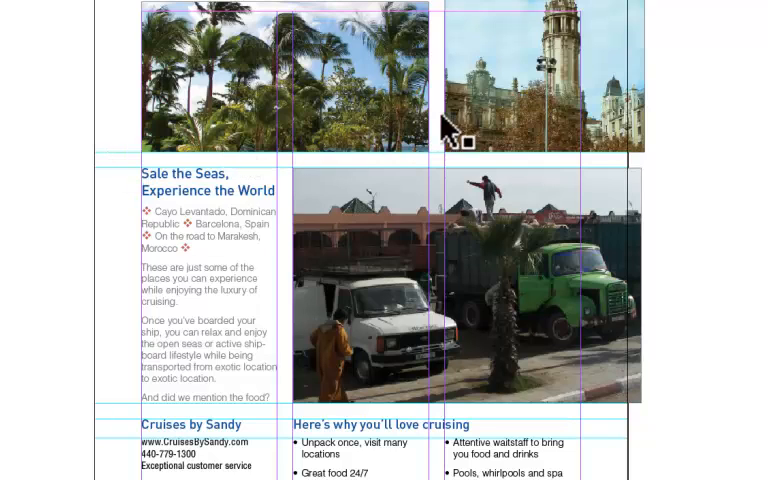
pyautogui.moveTo(500, 115)
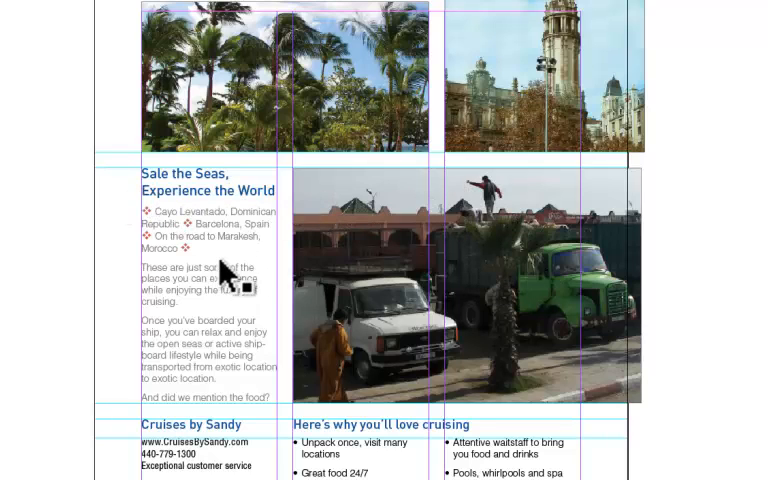
# Scroll to the spread with the two coloured rectangle groups and bring it into view
pyautogui.scroll(-3)
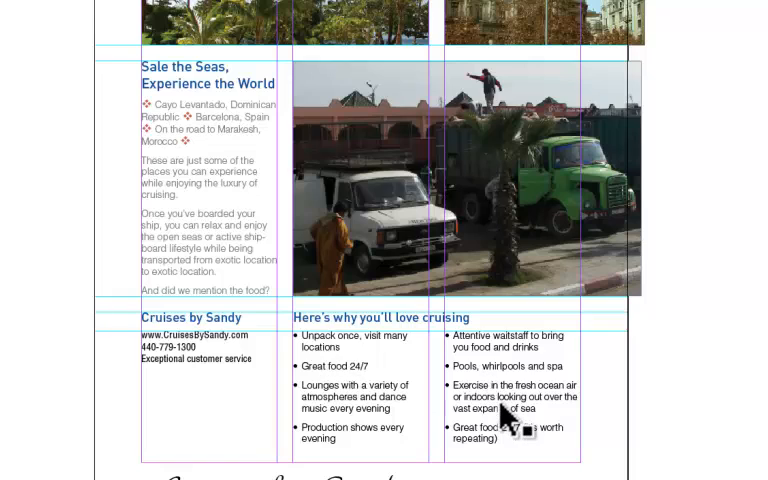
pyautogui.moveTo(268, 435)
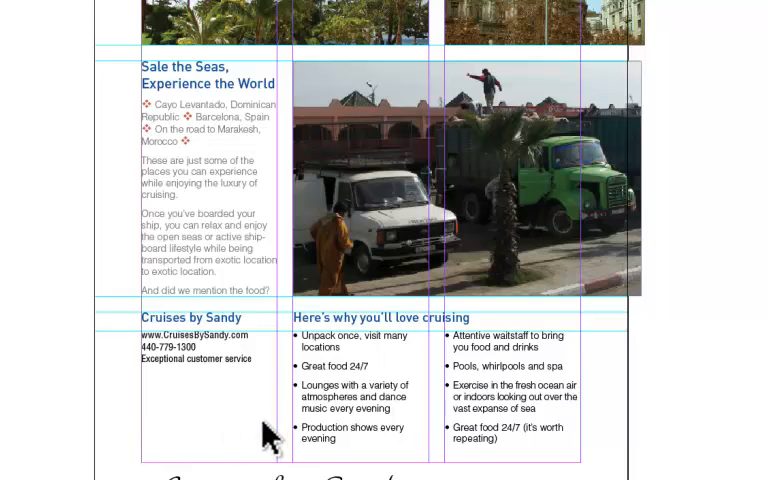
pyautogui.moveTo(282, 418)
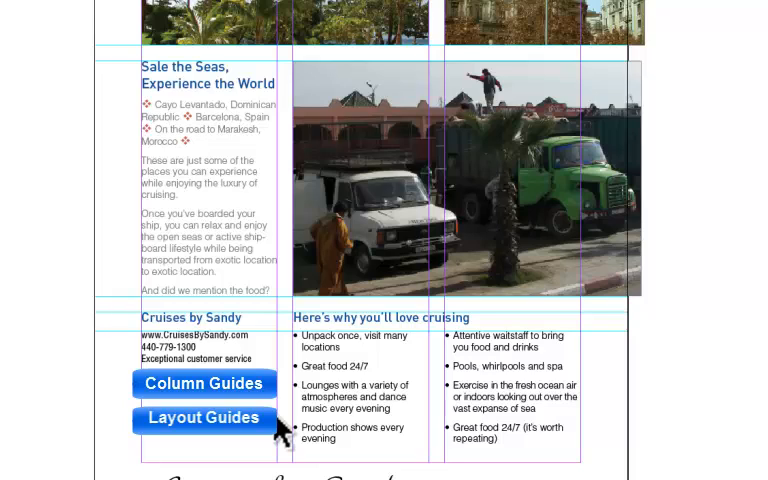
pyautogui.click(203, 418)
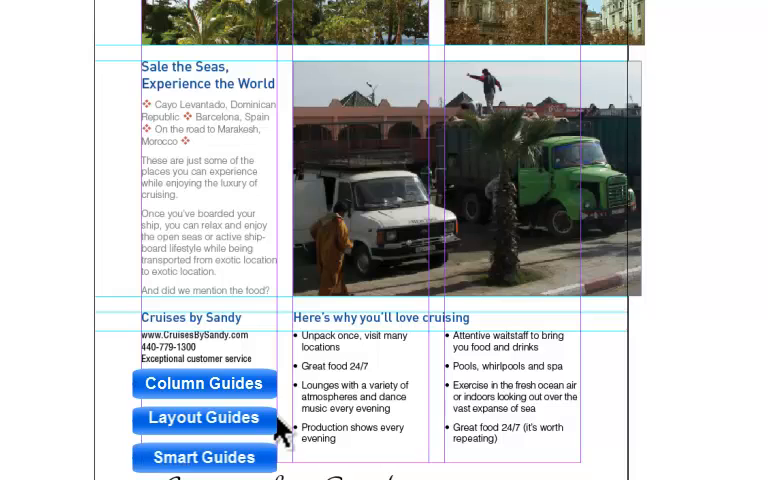
pyautogui.moveTo(62, 230)
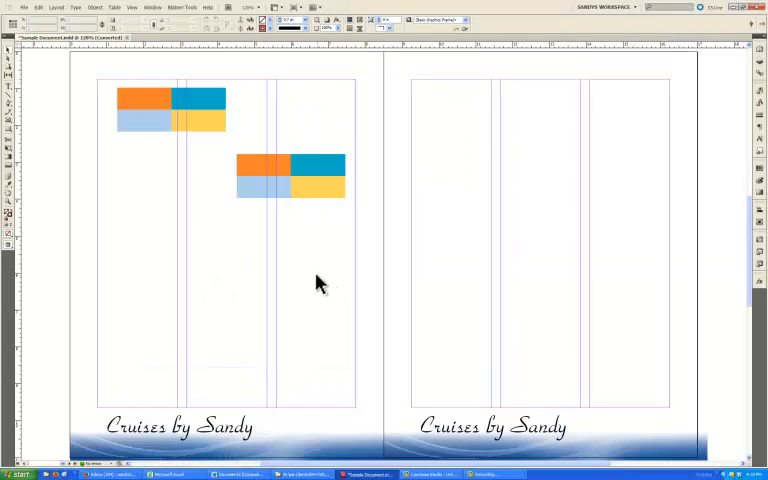
pyautogui.moveTo(200, 212)
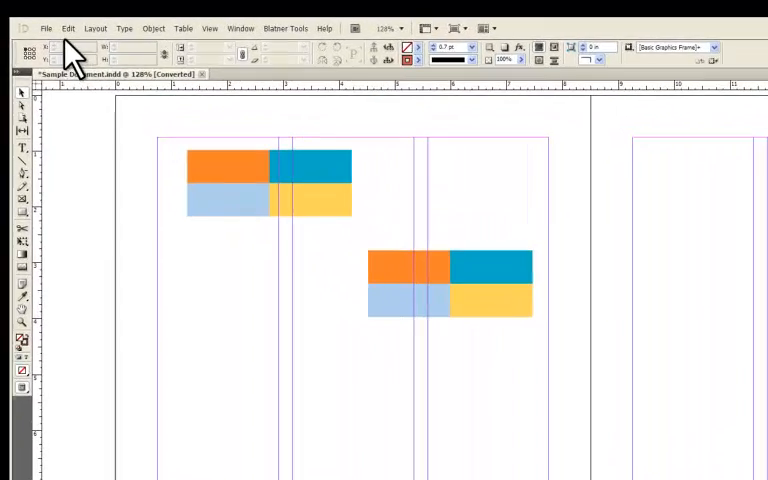
pyautogui.click(67, 35)
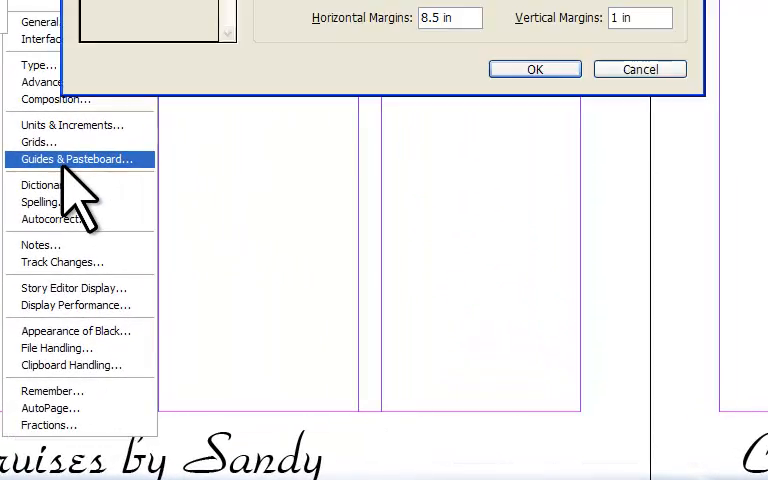
pyautogui.click(78, 159)
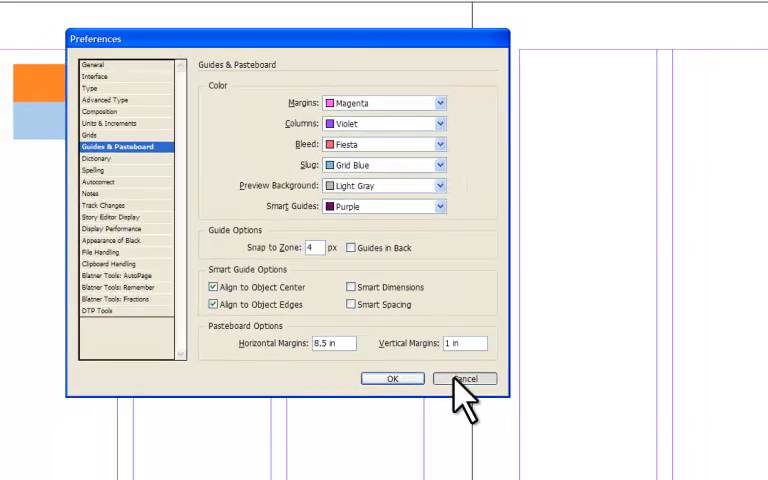
pyautogui.click(459, 378)
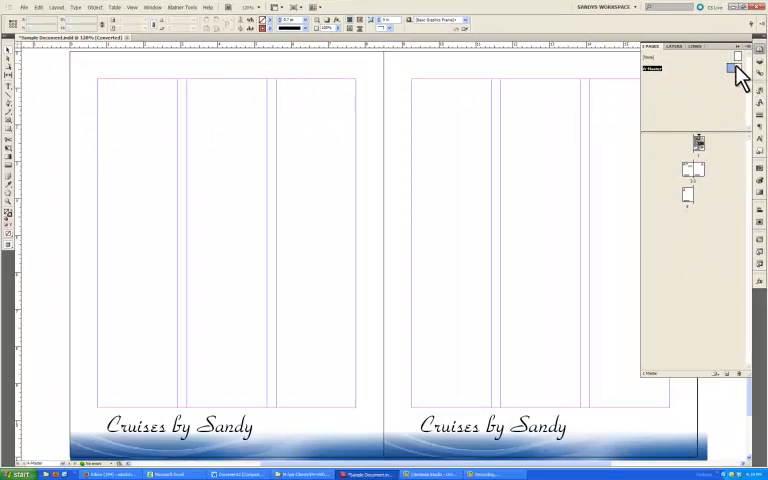
# On A-Master, use Layout > Margins and Columns to remove the column guides, keeping margins
pyautogui.click(97, 13)
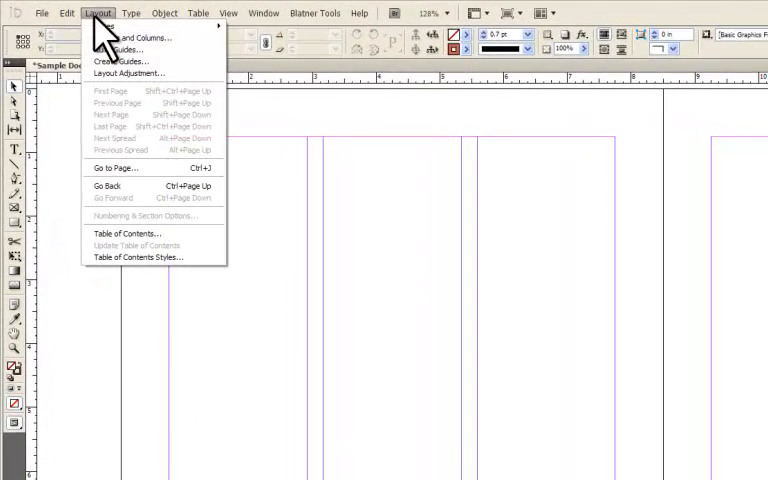
pyautogui.moveTo(90, 68)
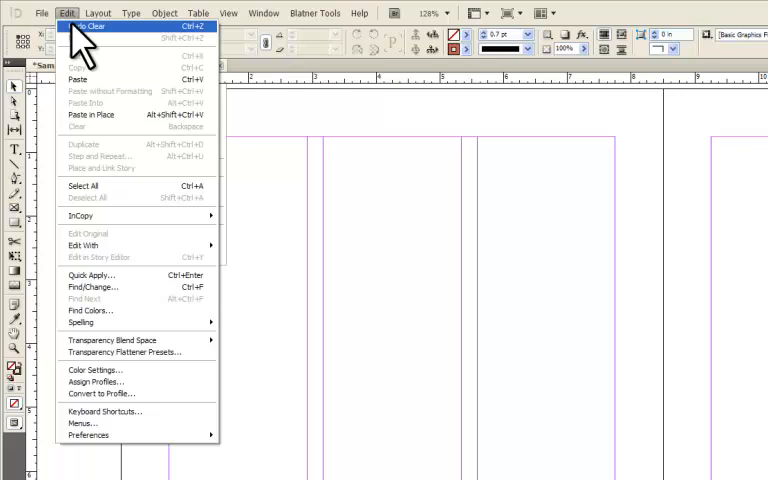
pyautogui.click(98, 13)
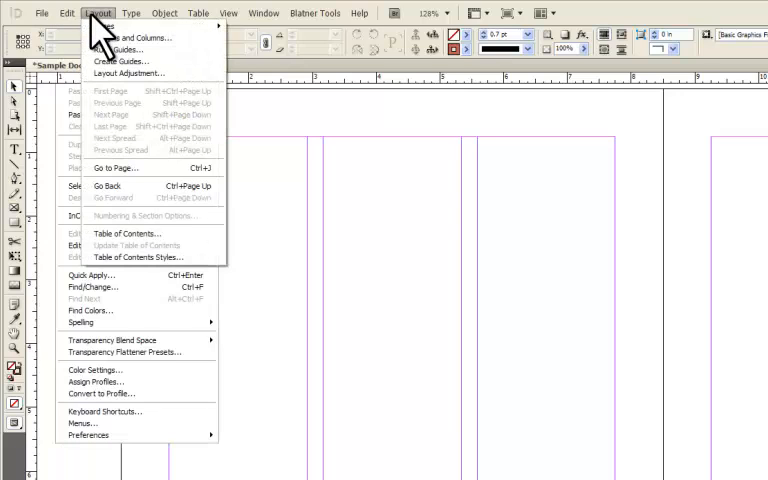
pyautogui.moveTo(130, 38)
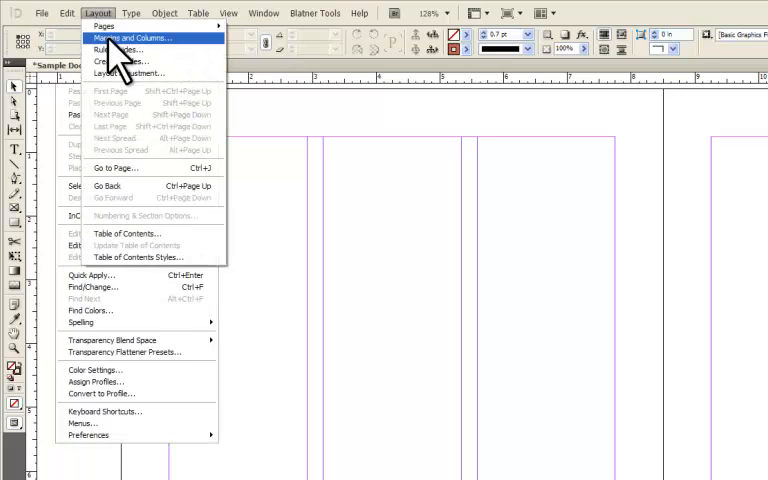
pyautogui.click(128, 38)
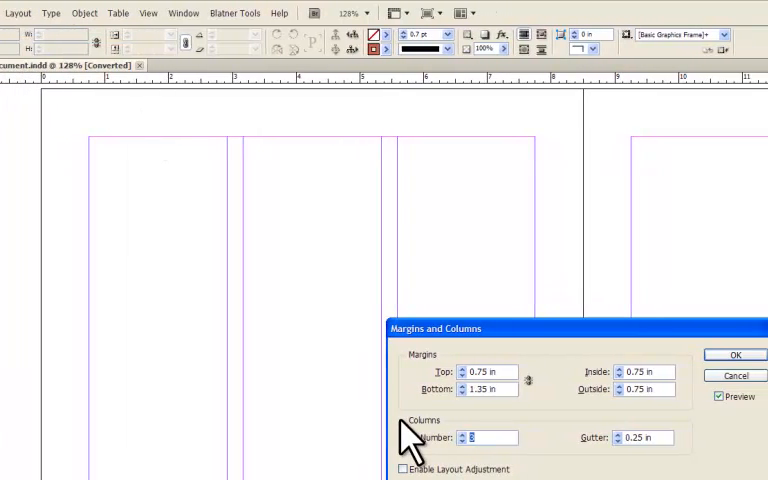
pyautogui.click(734, 355)
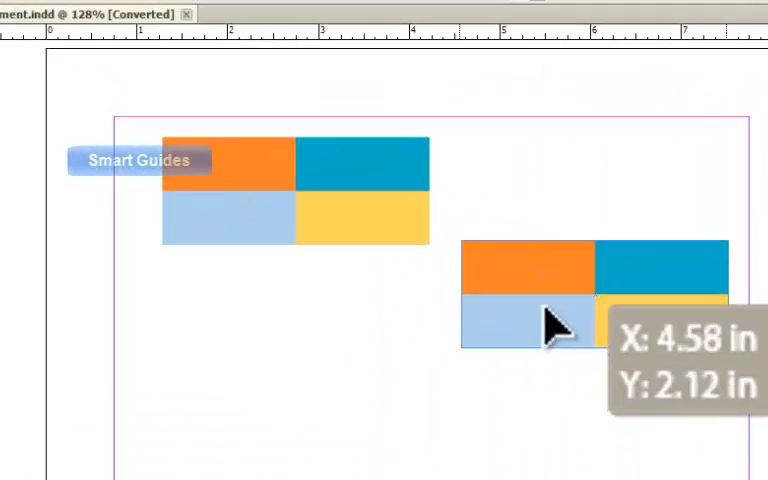
# Drag the lower block group so it snaps against the upper group's edges with smart guides
pyautogui.moveTo(548, 328); pyautogui.dragTo(540, 228)
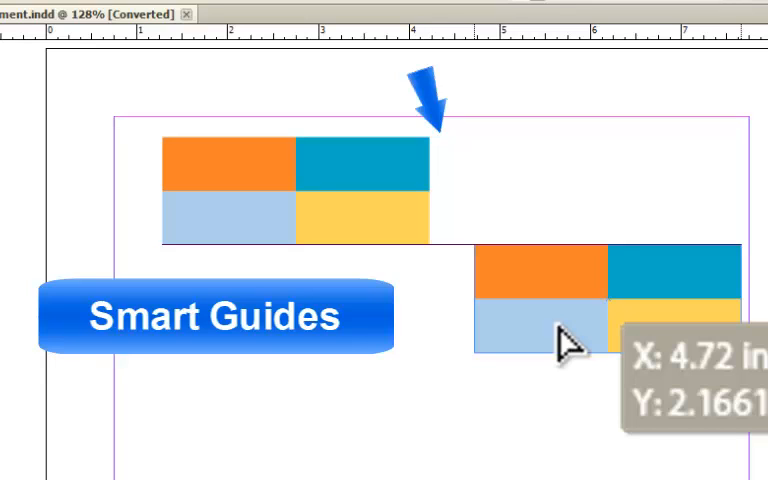
pyautogui.moveTo(565, 340); pyautogui.dragTo(565, 280)
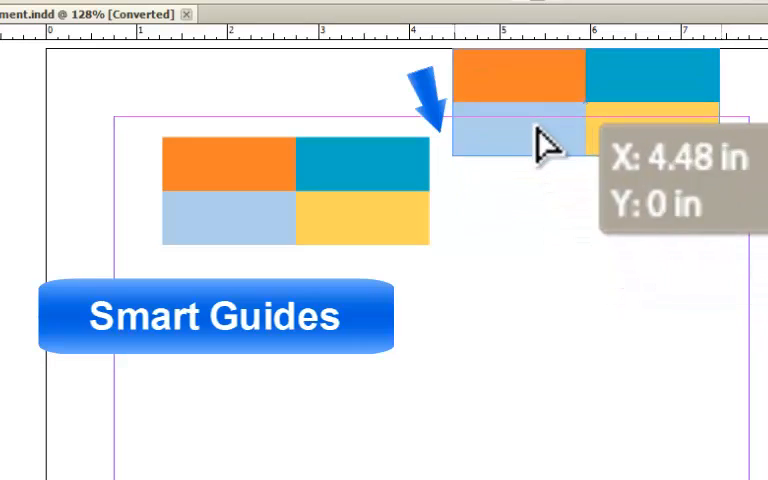
pyautogui.moveTo(545, 140); pyautogui.dragTo(548, 128)
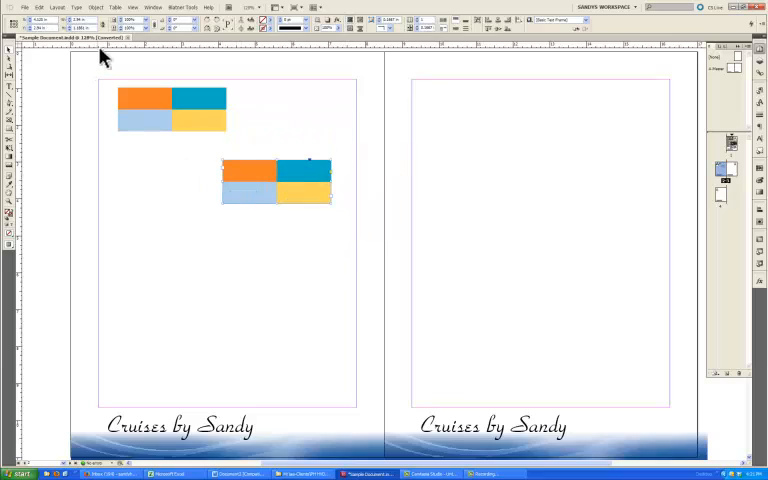
# Uncheck Smart Guides under View > Grids & Guides
pyautogui.click(293, 16)
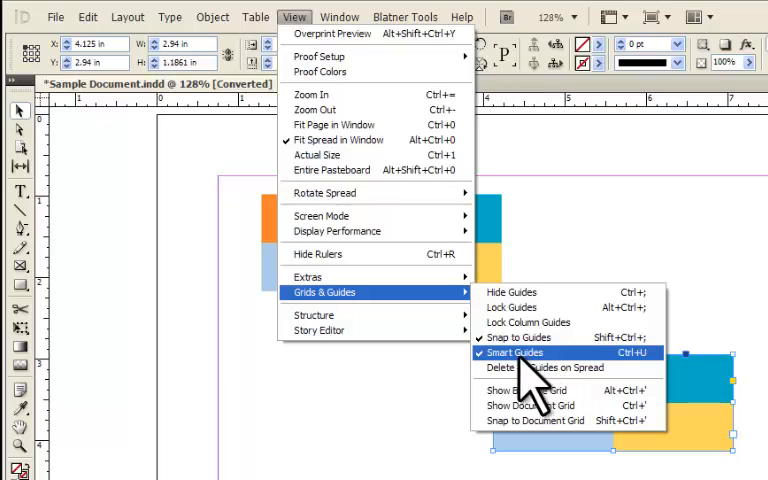
pyautogui.moveTo(505, 380)
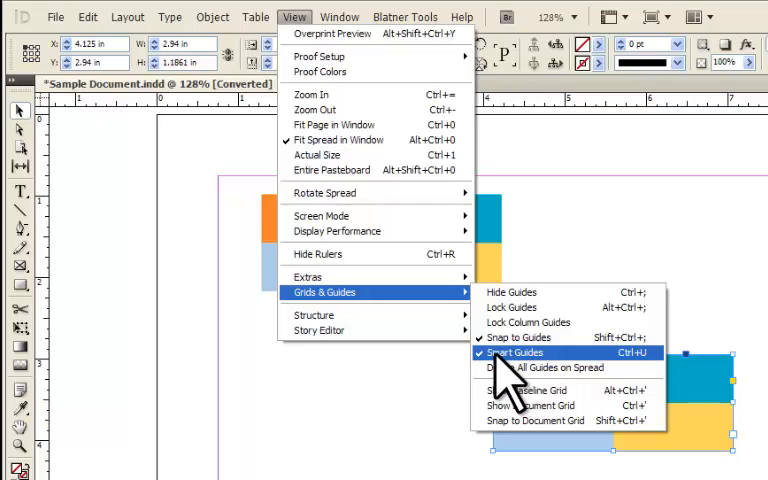
pyautogui.click(515, 352)
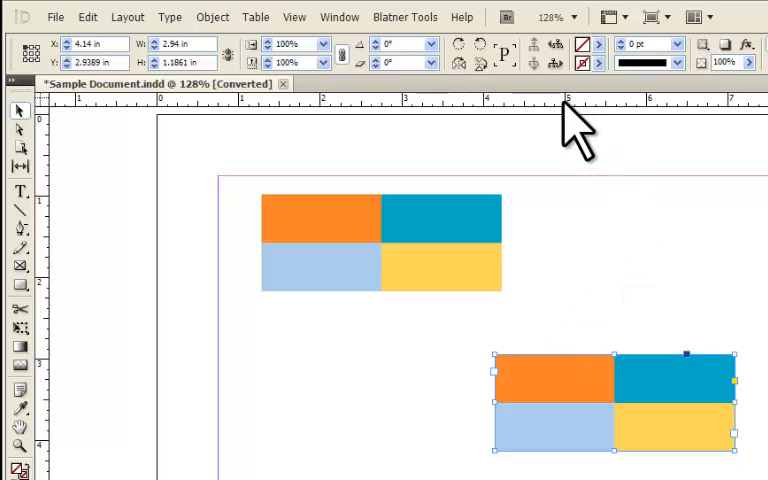
pyautogui.moveTo(558, 125)
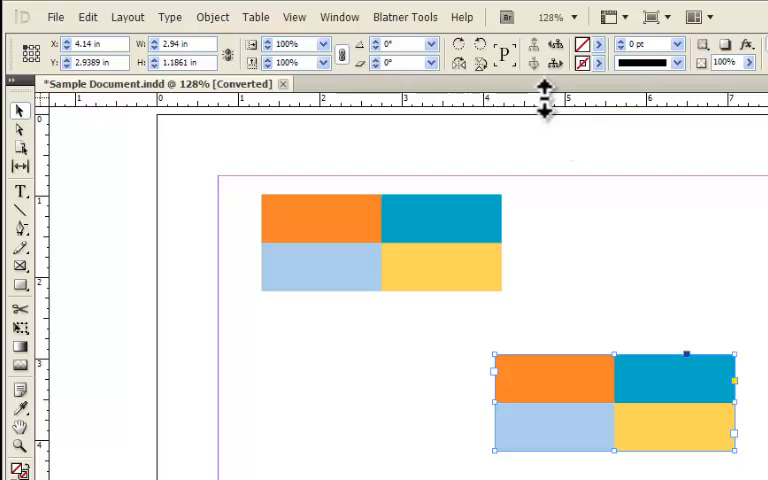
pyautogui.moveTo(545, 130)
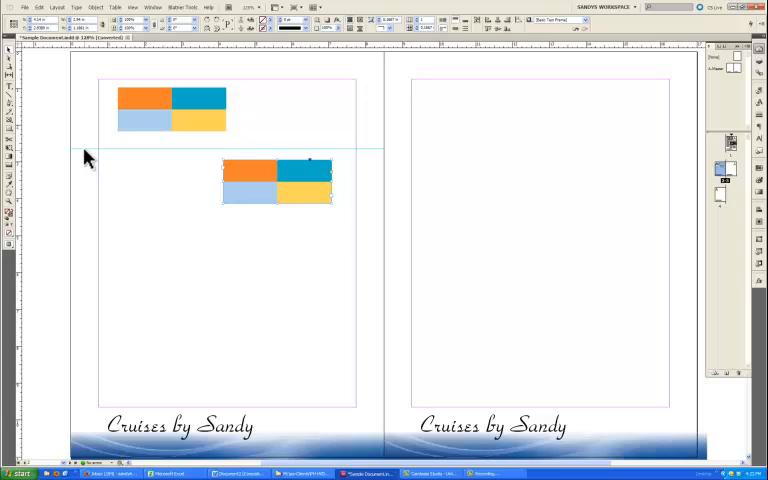
pyautogui.moveTo(80, 203)
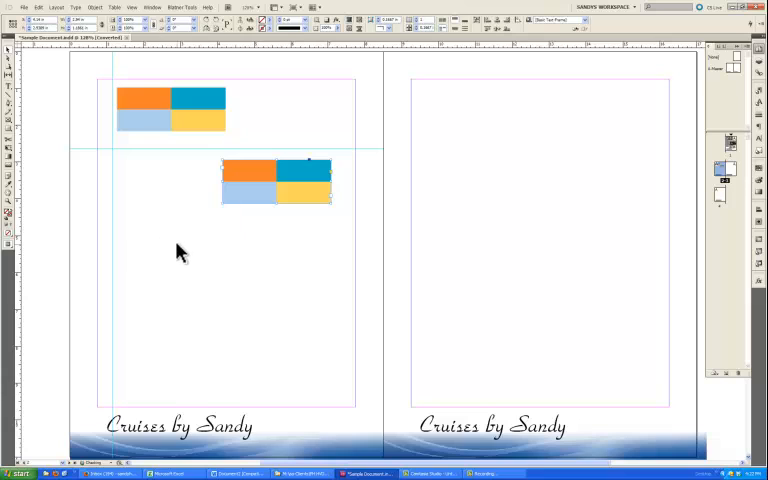
pyautogui.moveTo(160, 260)
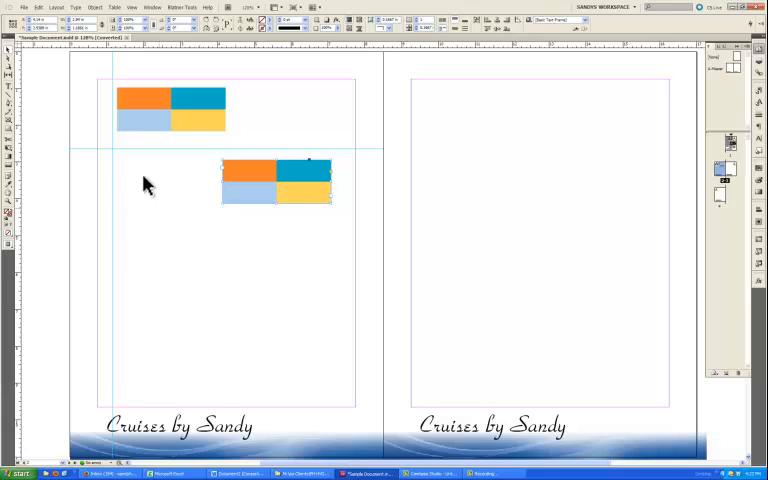
# Deselect everything after placing the vertical guide on the left page
pyautogui.click(58, 7)
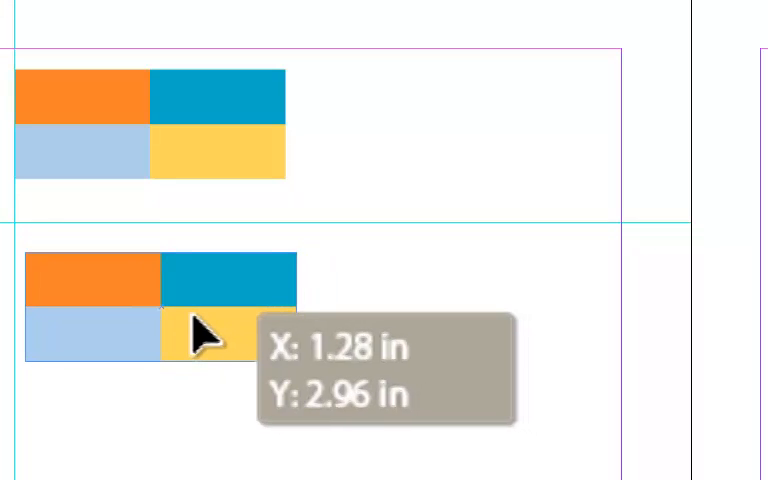
# Snap the lower colour block's edges to the vertical and horizontal guides
pyautogui.moveTo(195, 337); pyautogui.dragTo(215, 337)
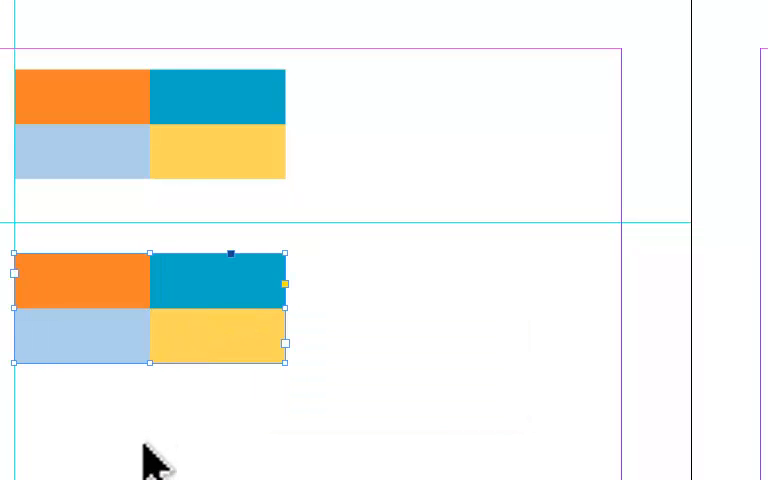
pyautogui.moveTo(103, 307)
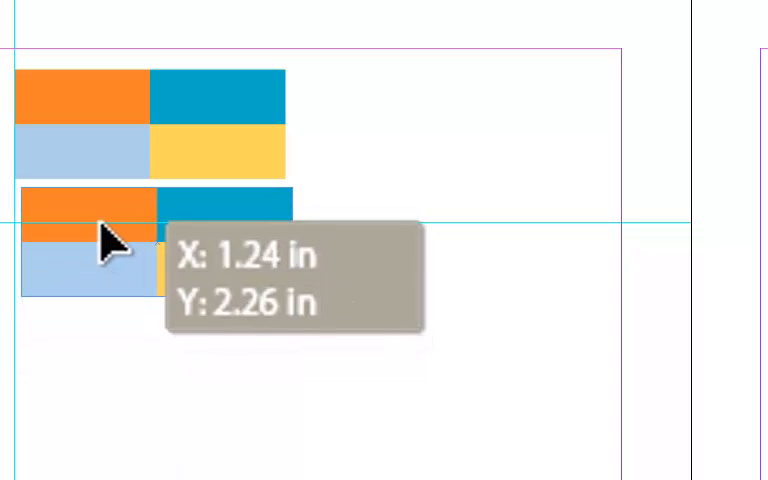
pyautogui.moveTo(105, 238); pyautogui.dragTo(115, 318)
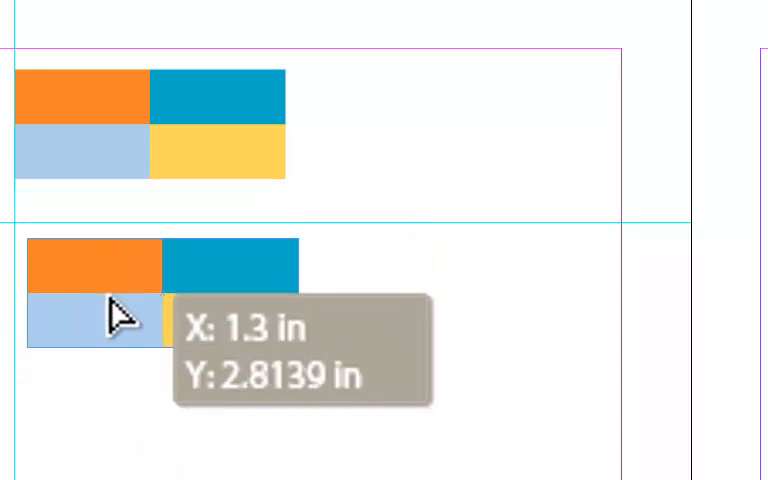
pyautogui.click(106, 18)
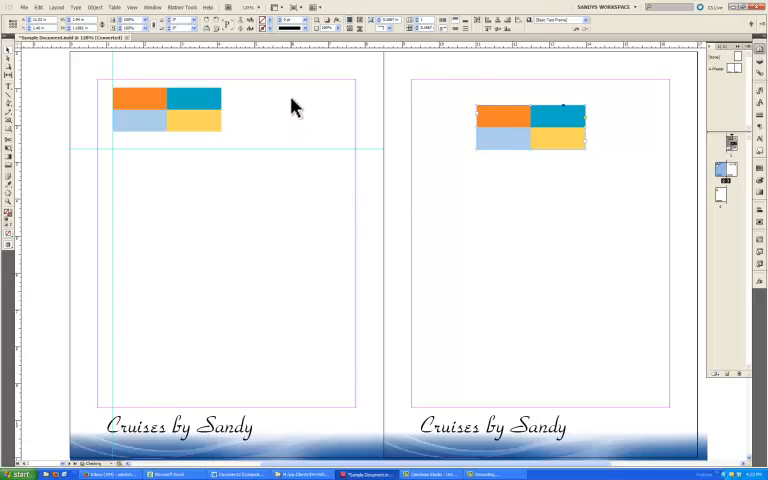
pyautogui.moveTo(288, 55)
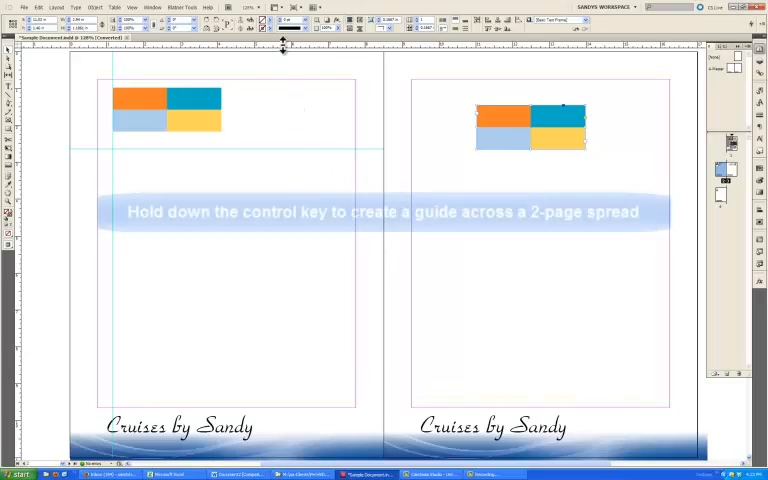
# Ctrl-drag a spread-wide horizontal guide to about 1.8 in, then adjust a guide to about 1.46 in
pyautogui.moveTo(283, 42); pyautogui.dragTo(288, 120)
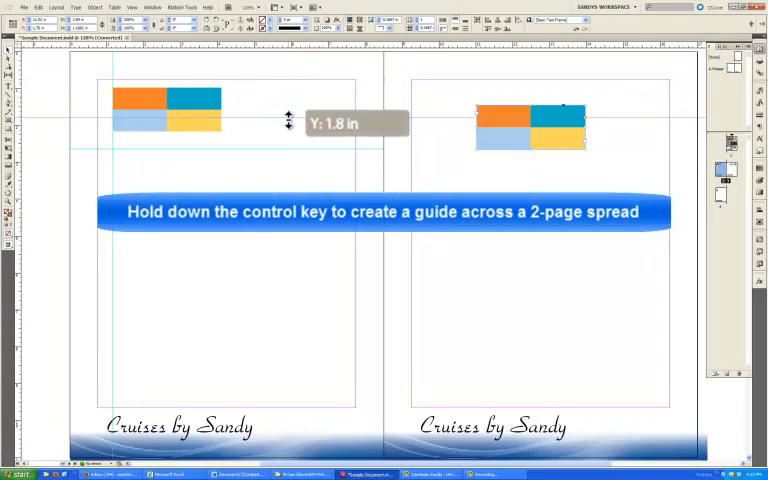
pyautogui.moveTo(290, 120); pyautogui.dragTo(305, 177)
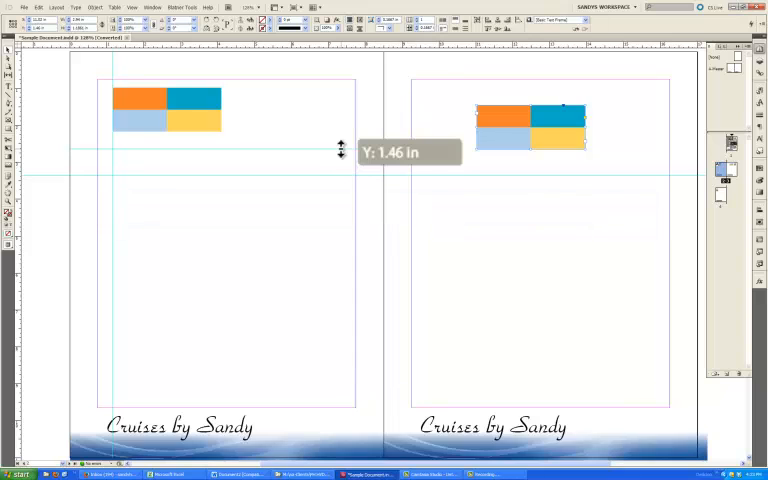
pyautogui.moveTo(340, 148); pyautogui.dragTo(340, 160)
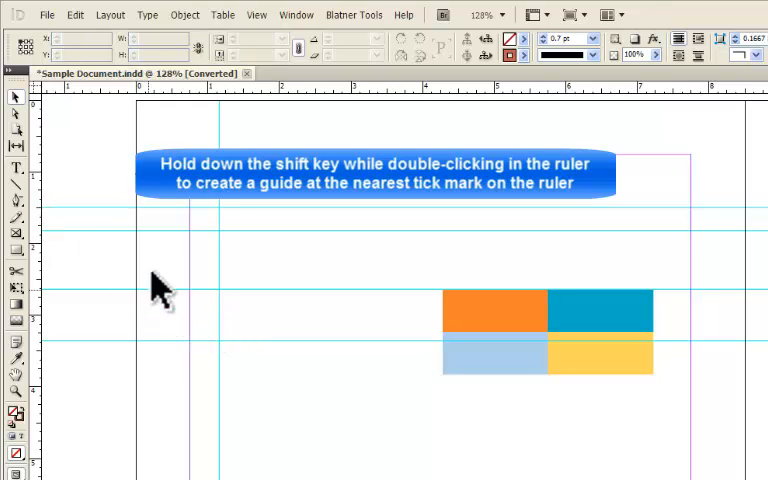
pyautogui.moveTo(55, 280)
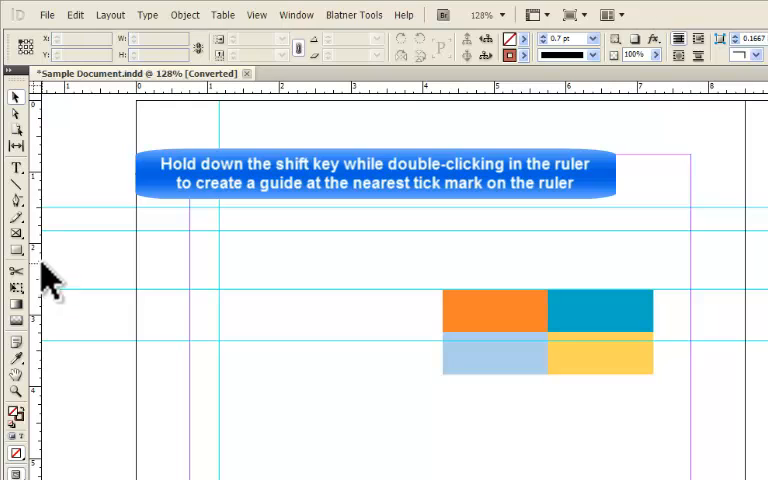
pyautogui.moveTo(50, 295)
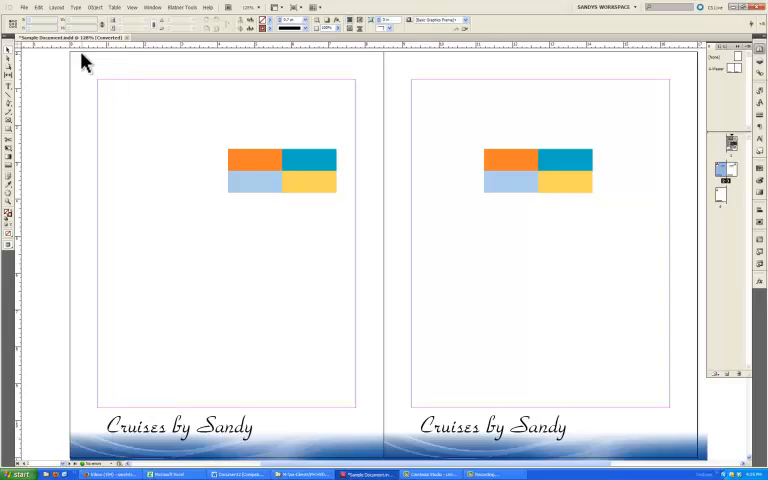
pyautogui.moveTo(730, 108)
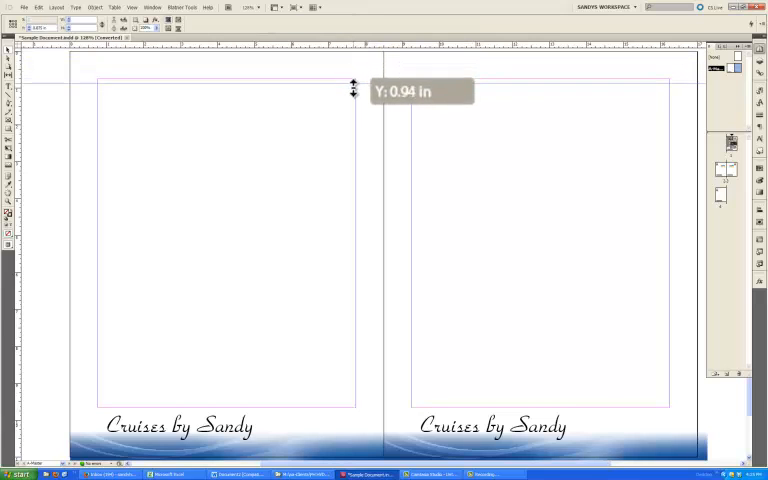
# Ctrl-drag two spread-wide guides onto A-Master at about 0.94 in and 1.9 in
pyautogui.moveTo(351, 89); pyautogui.dragTo(351, 104)
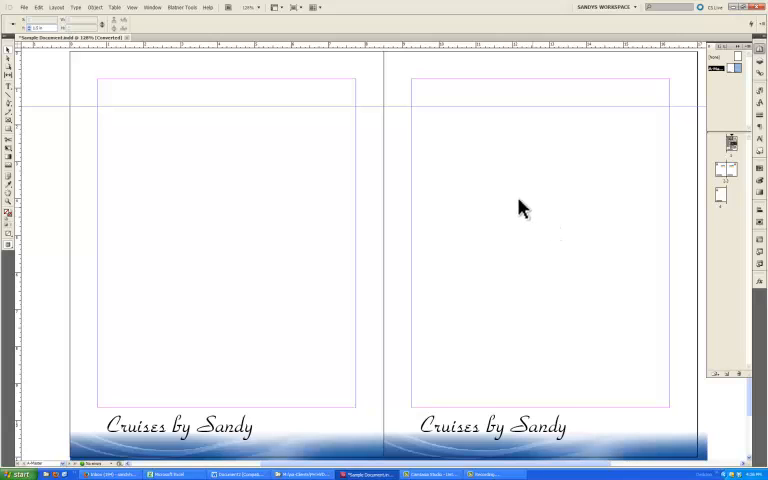
pyautogui.moveTo(286, 54)
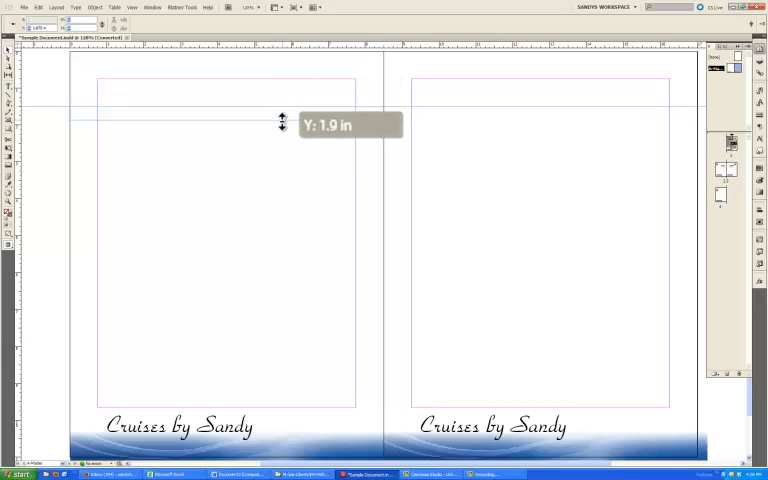
pyautogui.moveTo(282, 118); pyautogui.dragTo(282, 122)
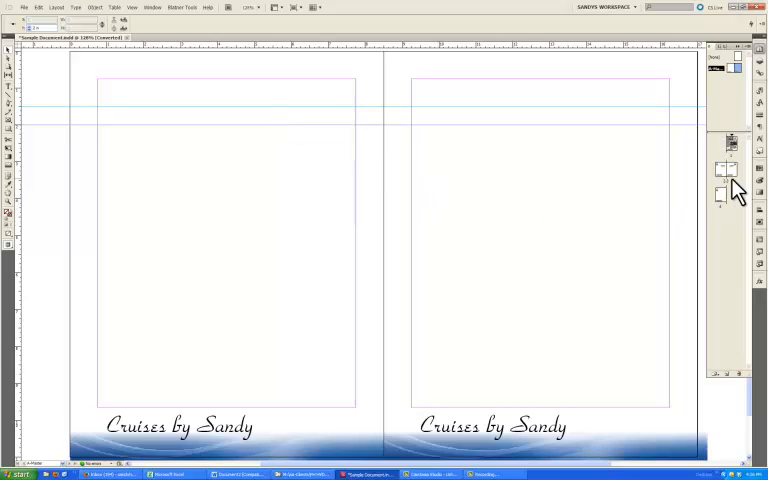
# Back on the spread, select a block and delete all spread guides, leaving the master guides
pyautogui.click(726, 170)
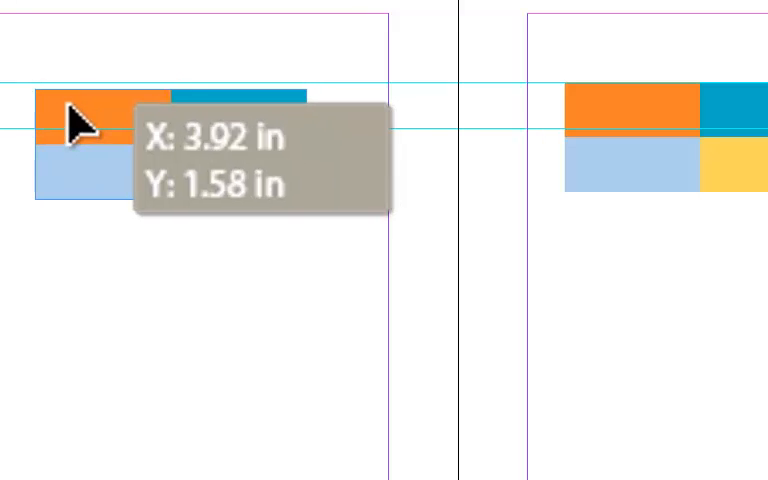
pyautogui.click(75, 120)
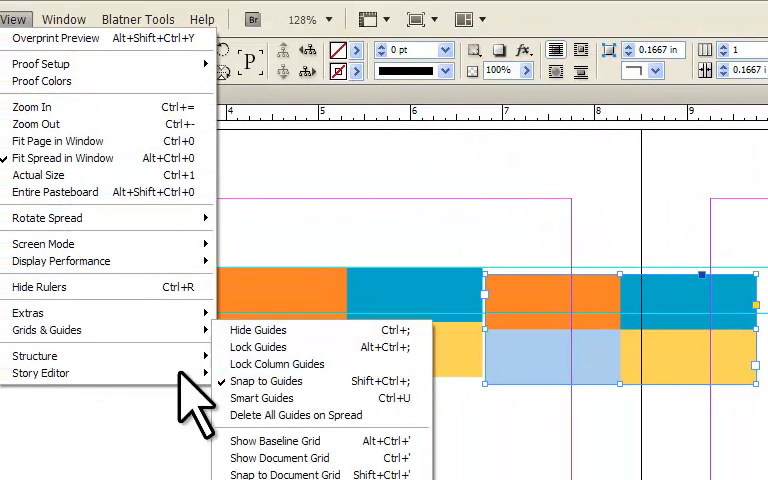
pyautogui.click(257, 330)
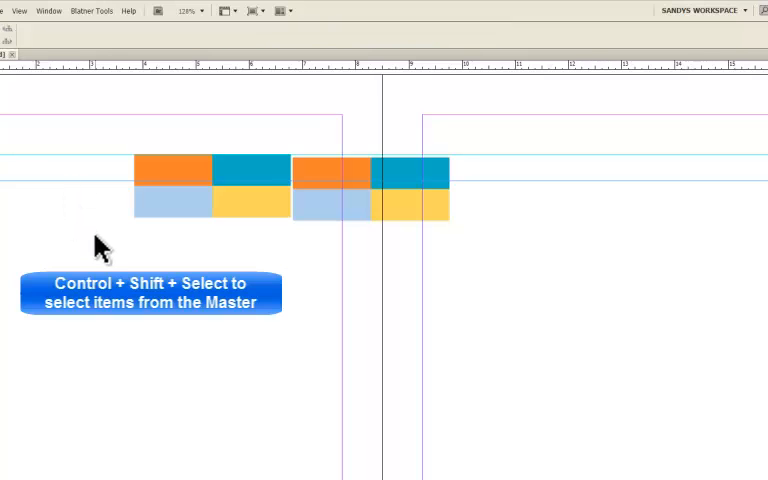
pyautogui.moveTo(40, 195)
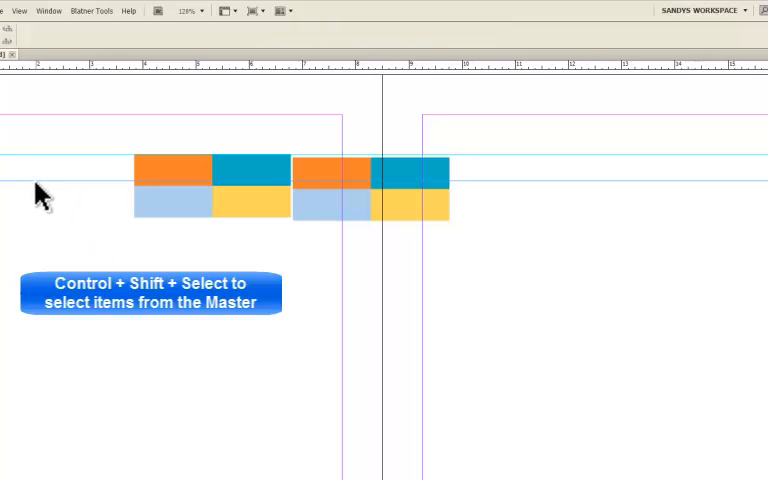
pyautogui.moveTo(30, 220)
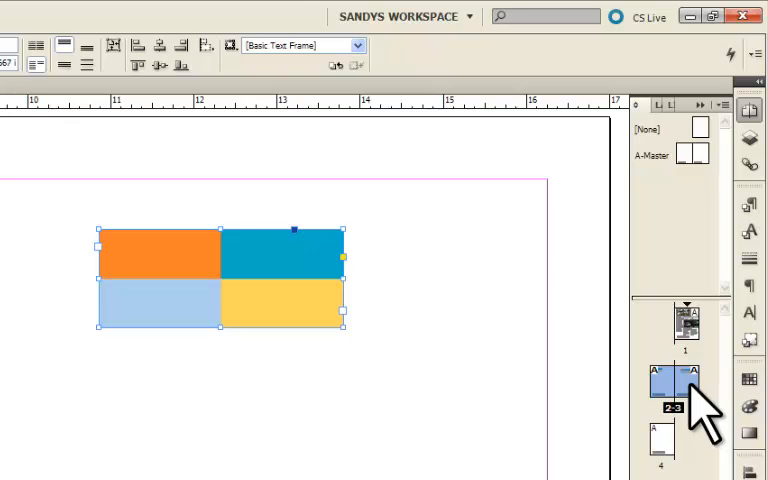
# Apply A-Master to pages 2–3 so the master's horizontal guides return across the spread
pyautogui.rightClick(675, 385)
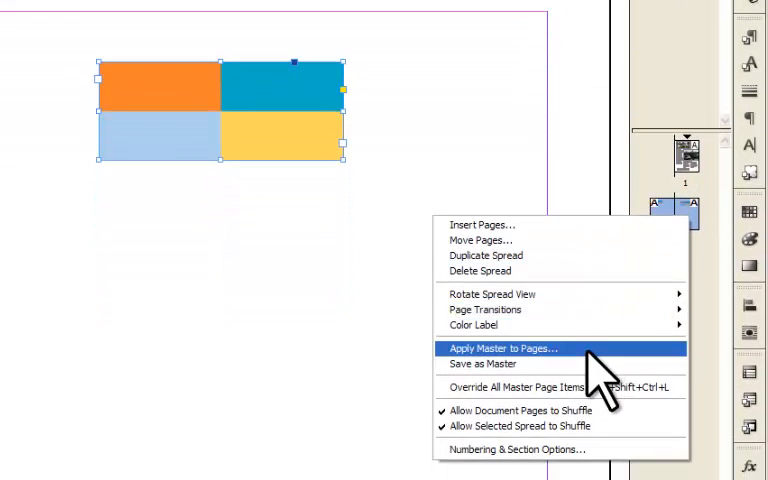
pyautogui.click(503, 348)
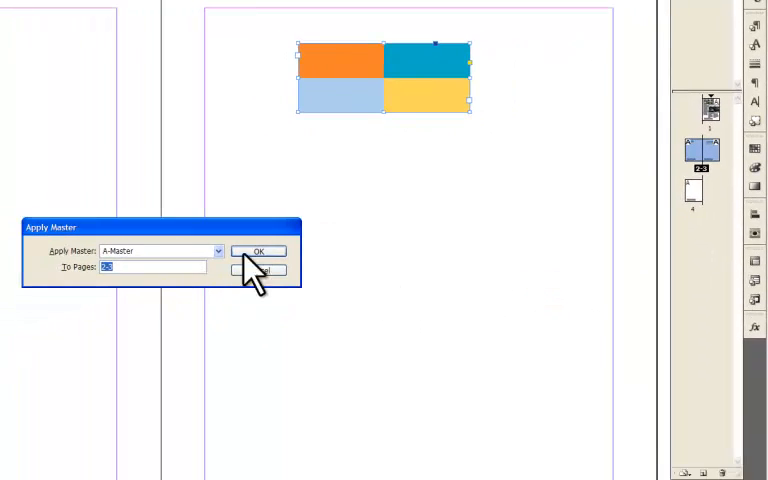
pyautogui.click(258, 251)
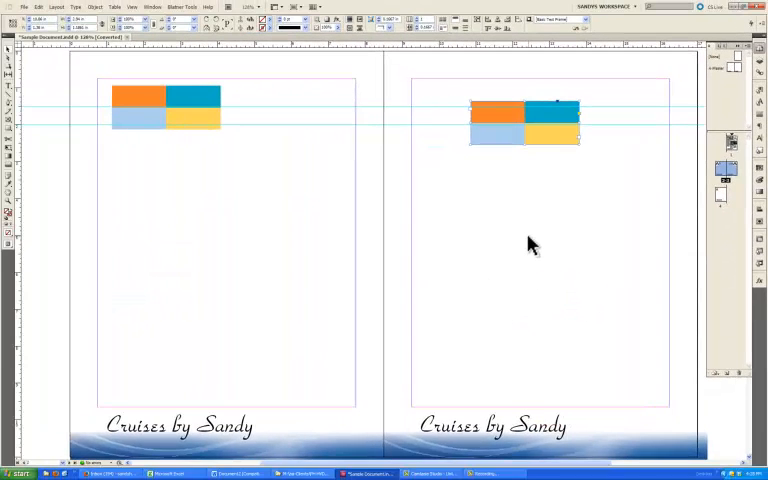